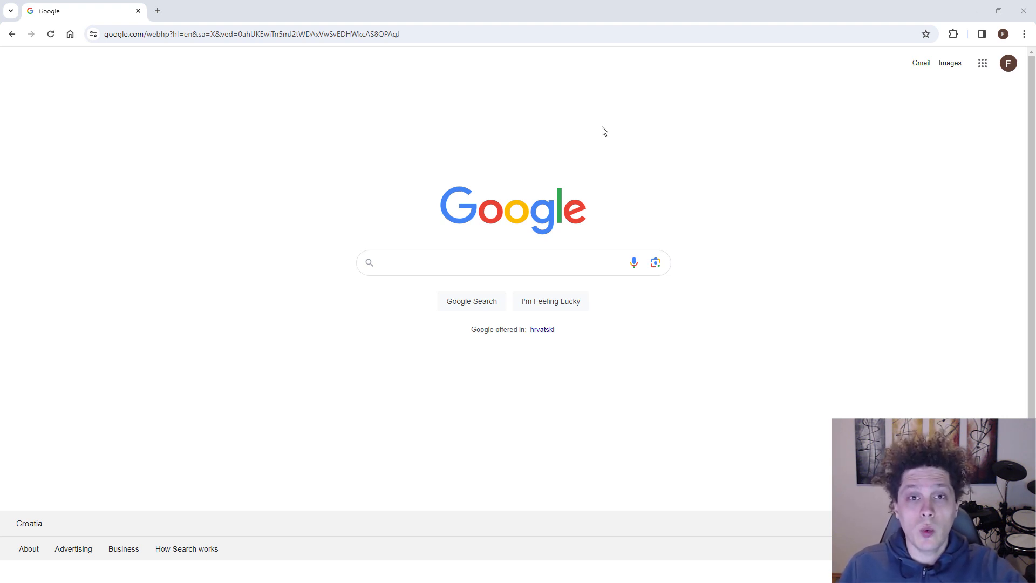
Step: Search Google for 'download audacity'
{"action": "type", "text": "download audacity"}
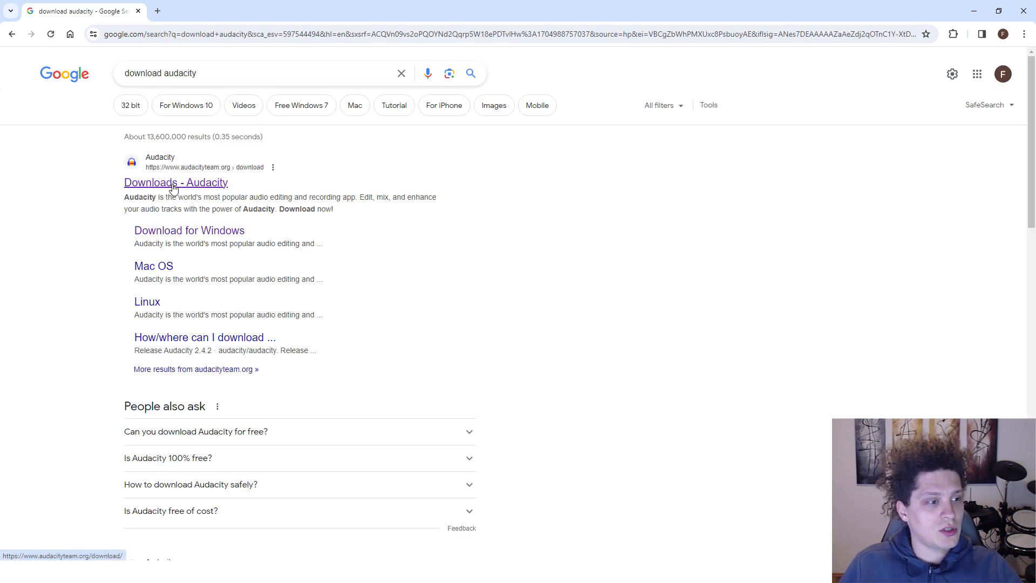
Step: Open the 'Downloads - Audacity' result on audacityteam.org
{"action": "left_click", "coordinate": [176, 182]}
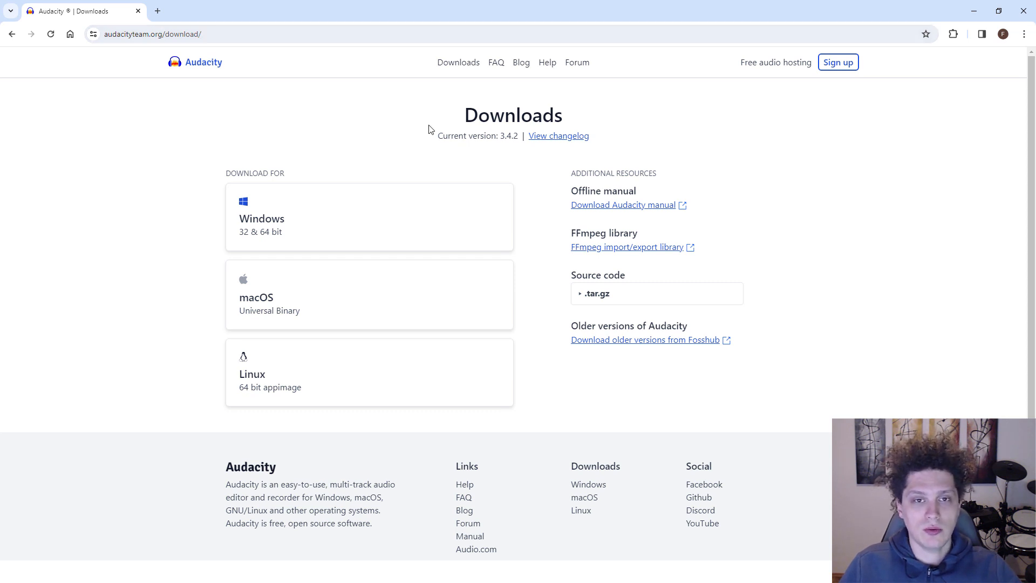
{"action": "mouse_move", "coordinate": [413, 123]}
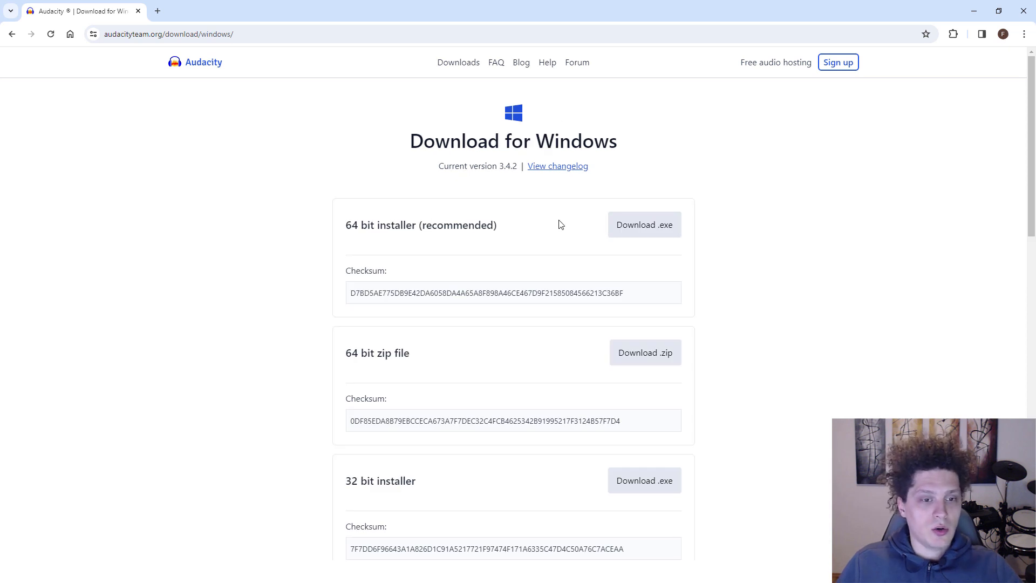
Step: Download the recommended 64-bit Audacity 3.4.2 installer and save it to the Desktop
{"action": "left_click", "coordinate": [644, 224]}
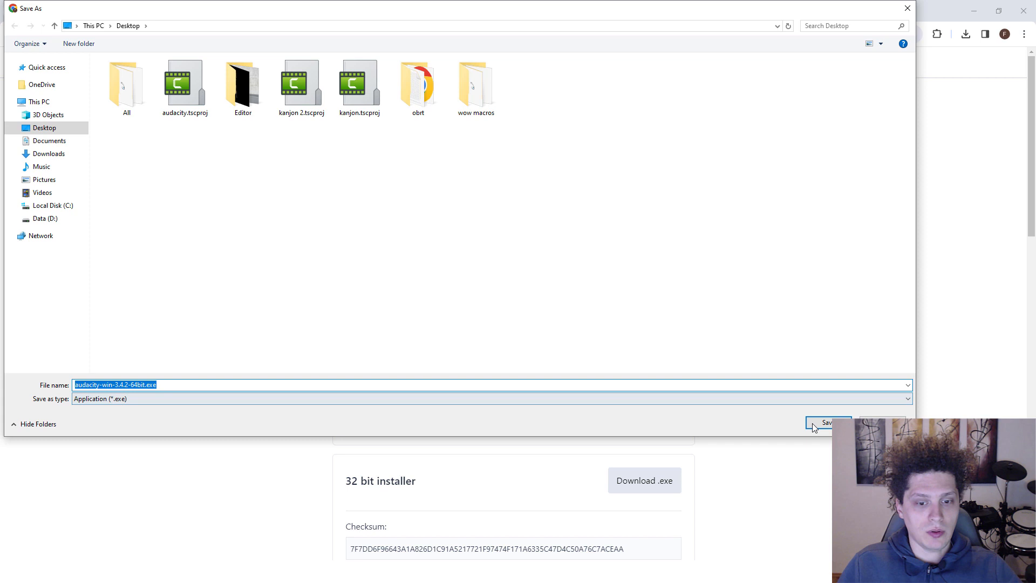
{"action": "left_click", "coordinate": [827, 423]}
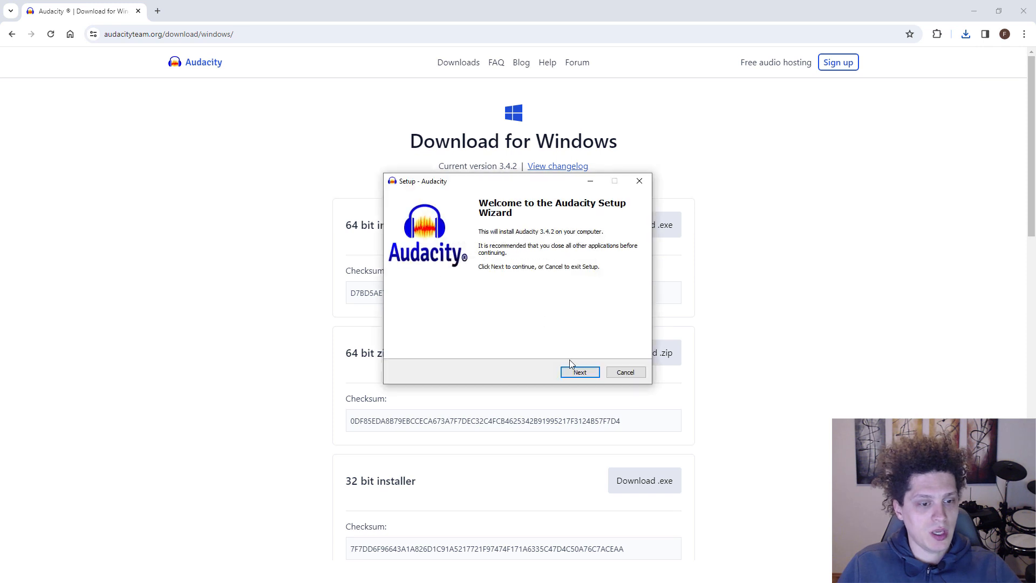
Step: Run setup through to Finish, keeping the desktop shortcut and launching Audacity
{"action": "left_click", "coordinate": [579, 371]}
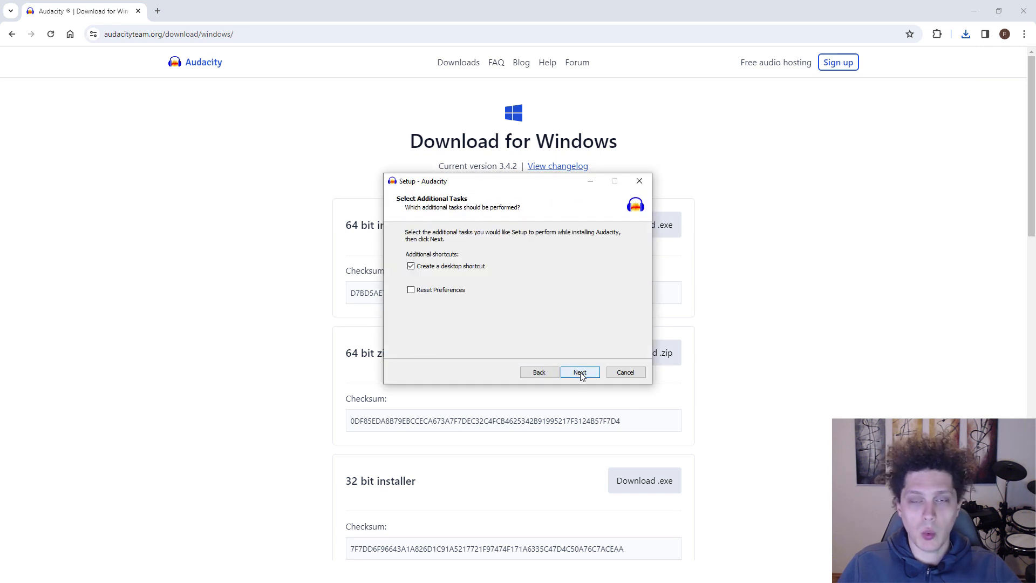
{"action": "left_click", "coordinate": [580, 371]}
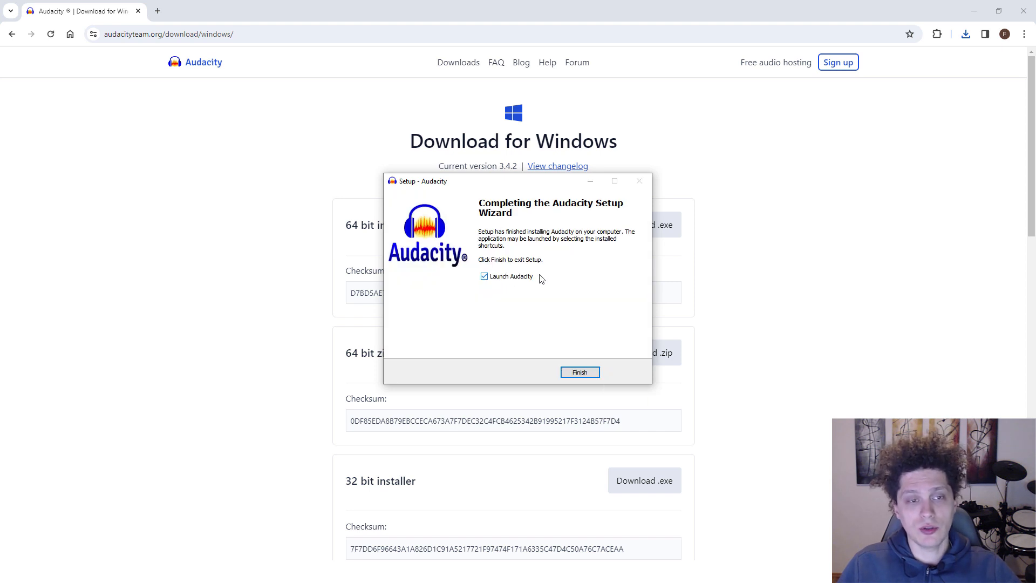
{"action": "left_click", "coordinate": [579, 372]}
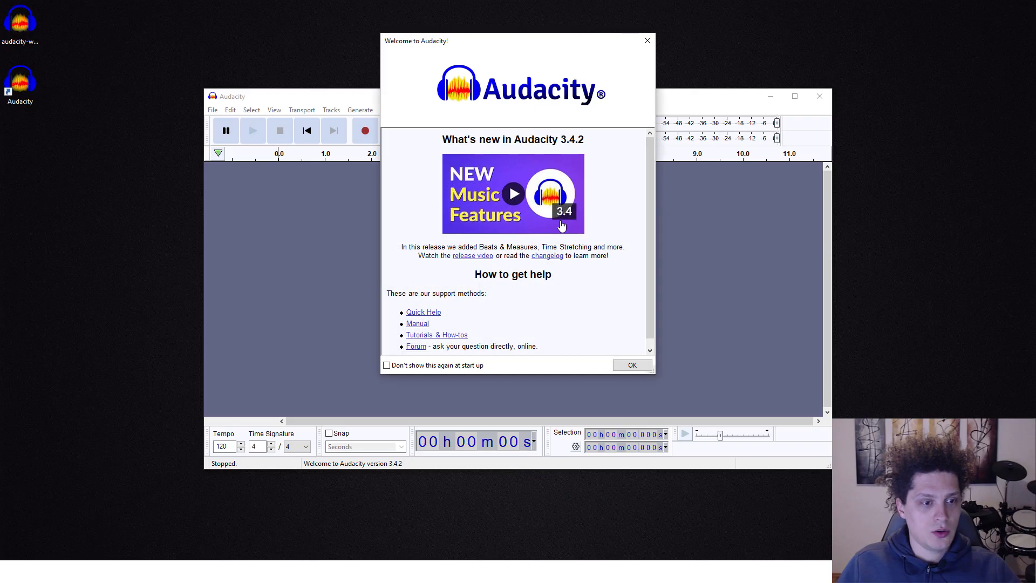
Step: Disable the startup welcome screen, dismiss it, and maximize the Audacity window
{"action": "left_click", "coordinate": [386, 365]}
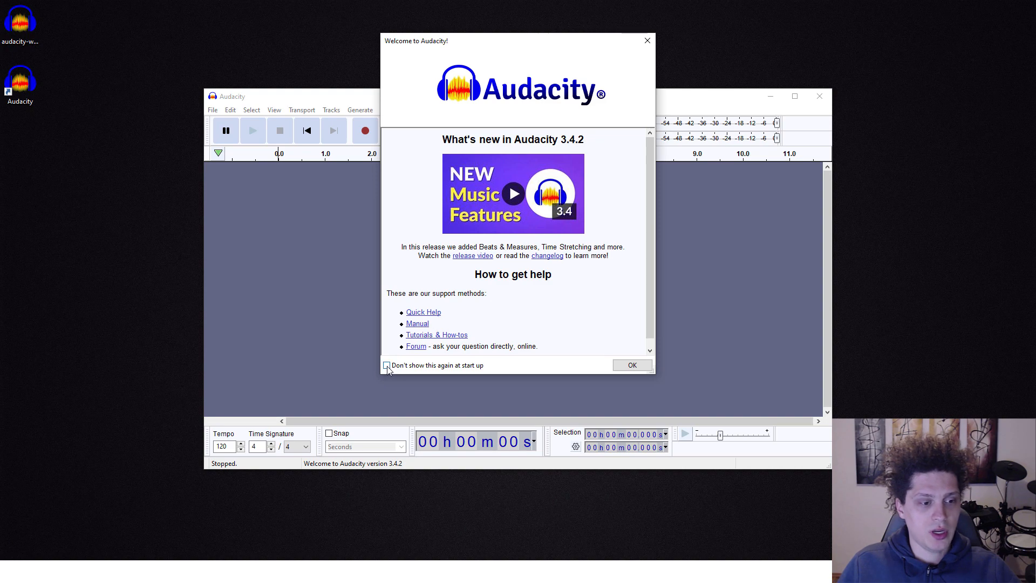
{"action": "left_click", "coordinate": [387, 364]}
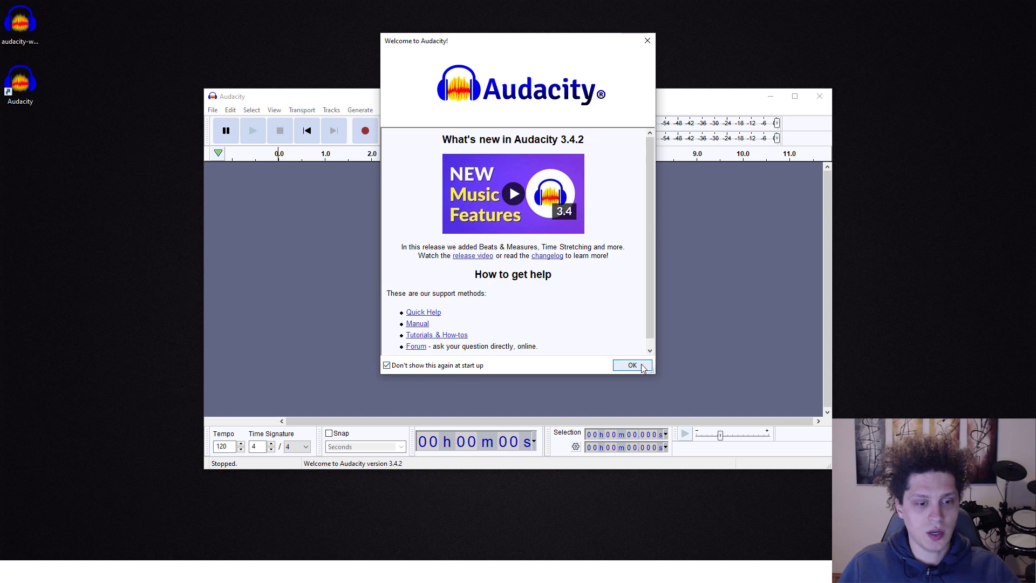
{"action": "left_click", "coordinate": [631, 365]}
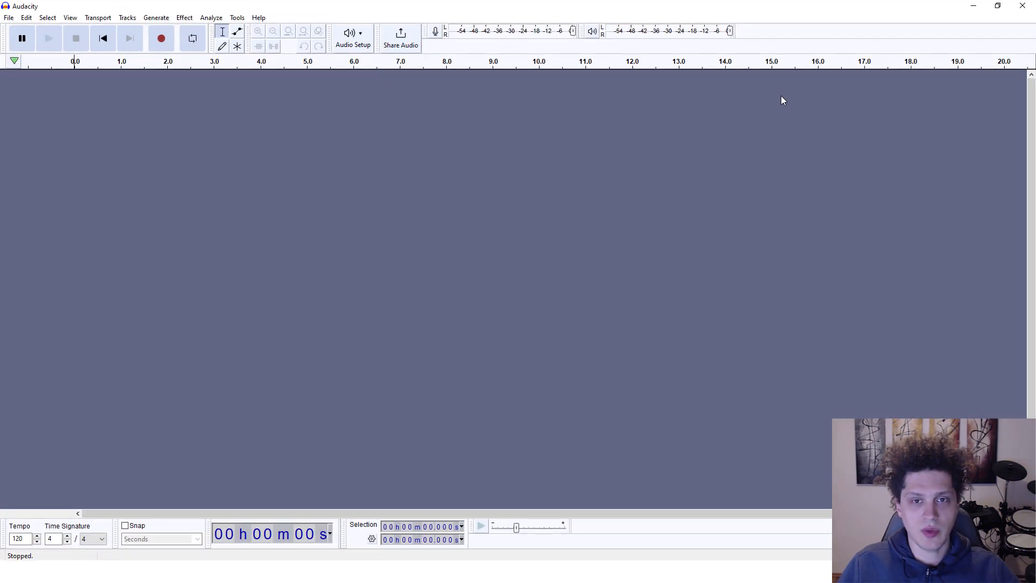